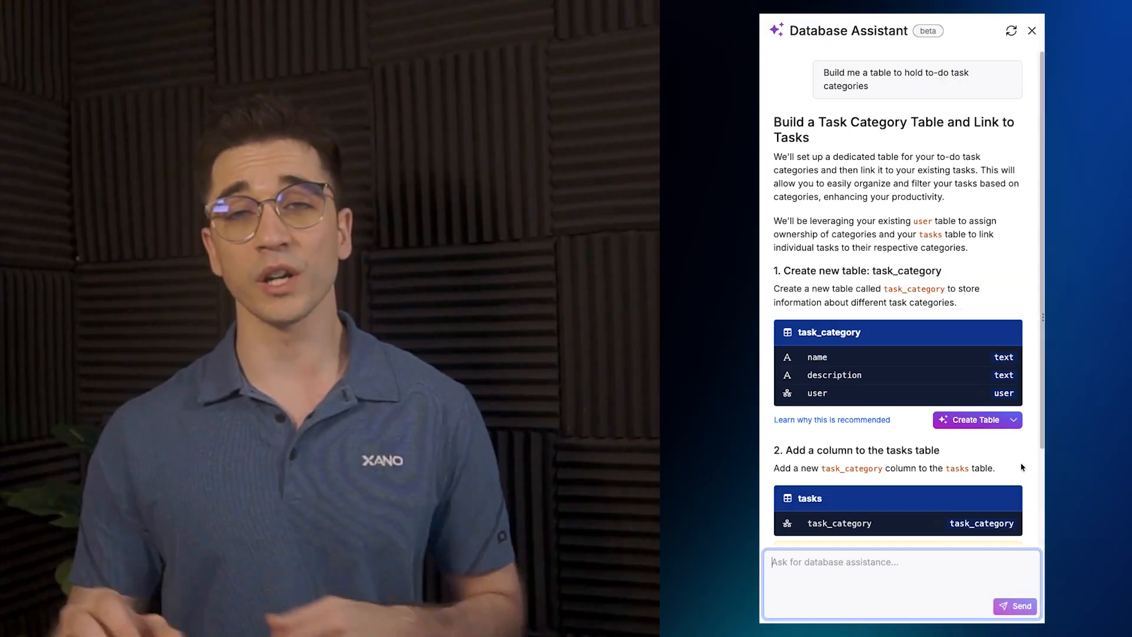
click(1032, 31)
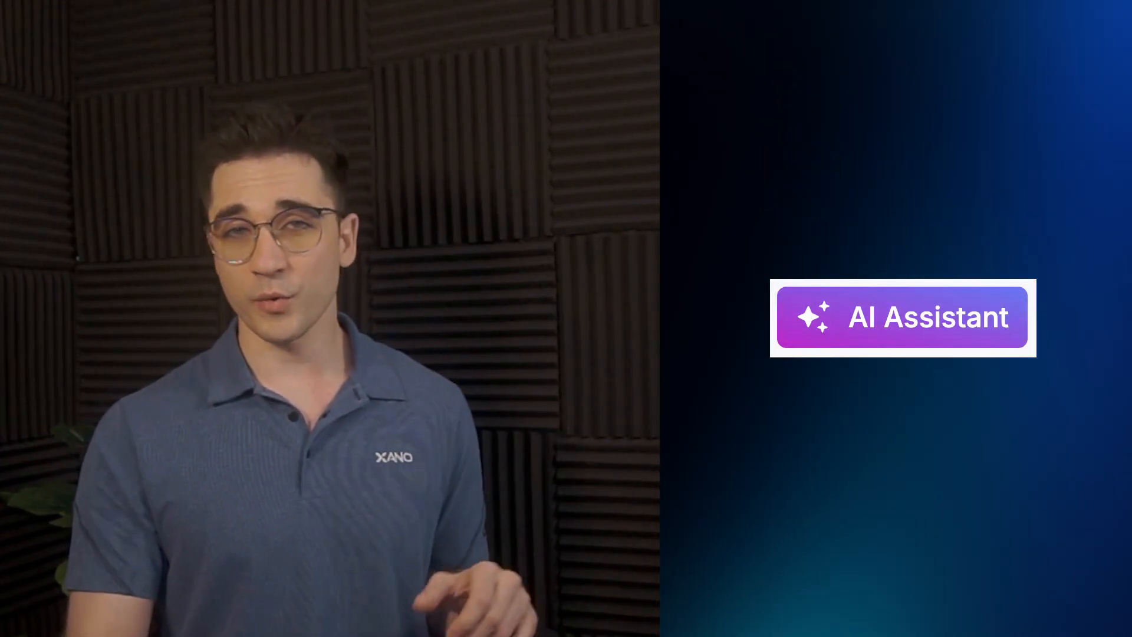